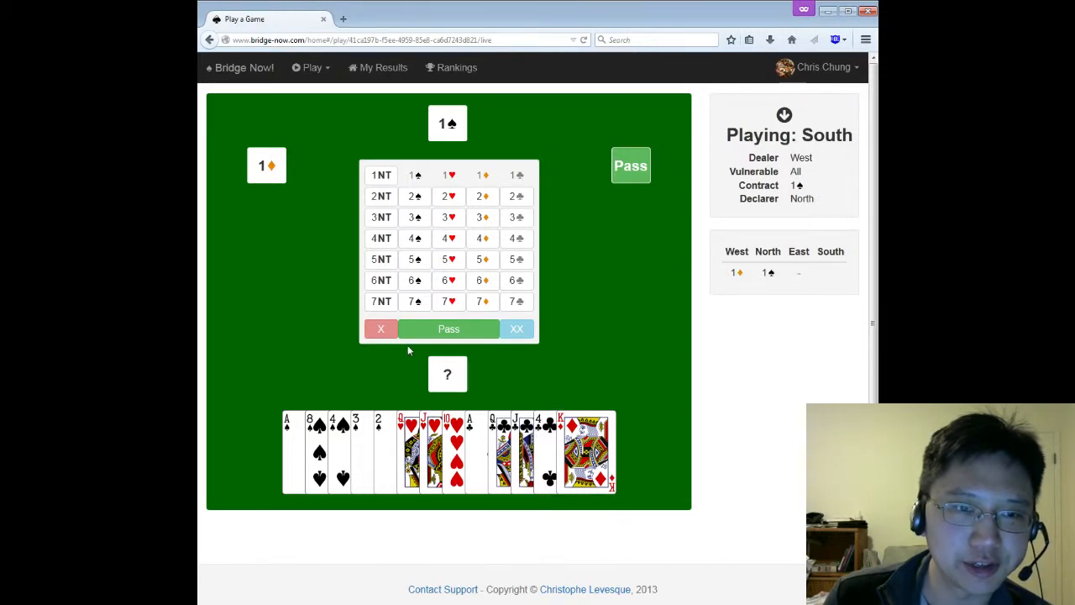
mouse_move(483, 195)
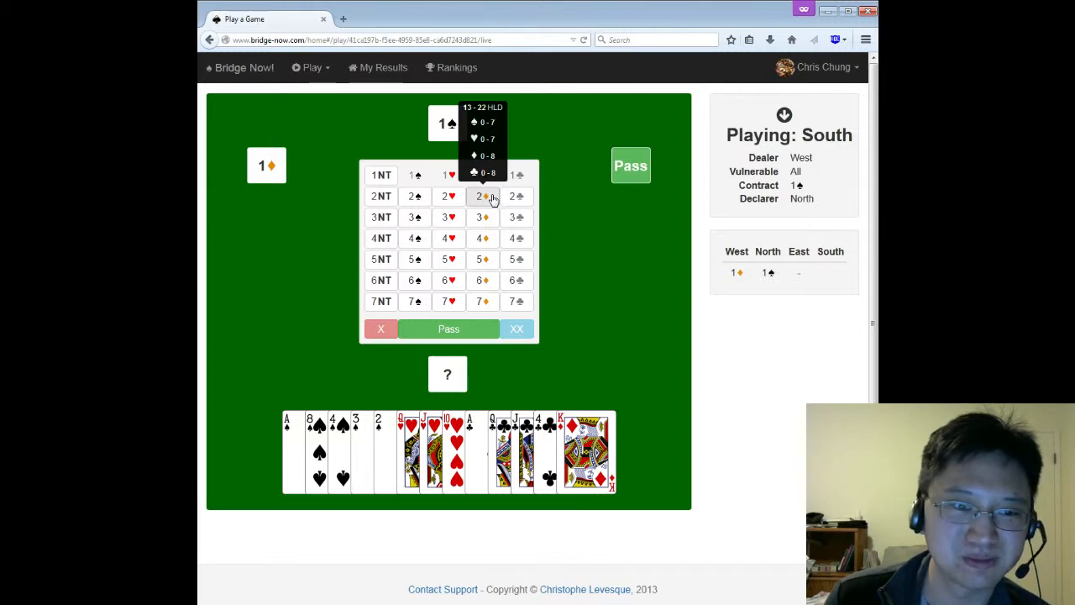
Step: Bid 2♦ over partner's 1♠, then jump to 4♠ and confirm the bid
click(480, 196)
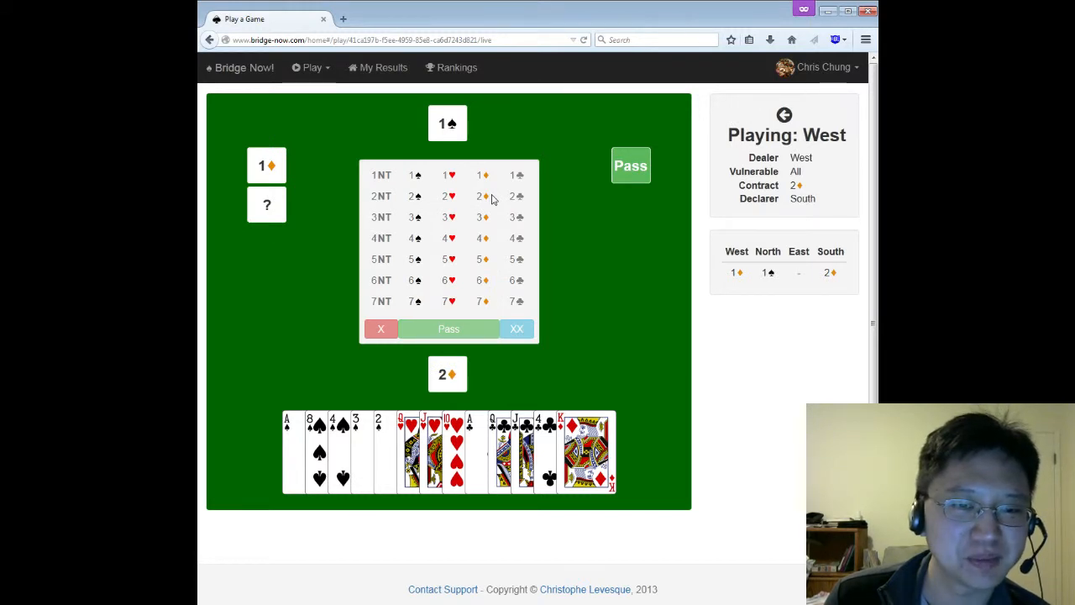
click(447, 196)
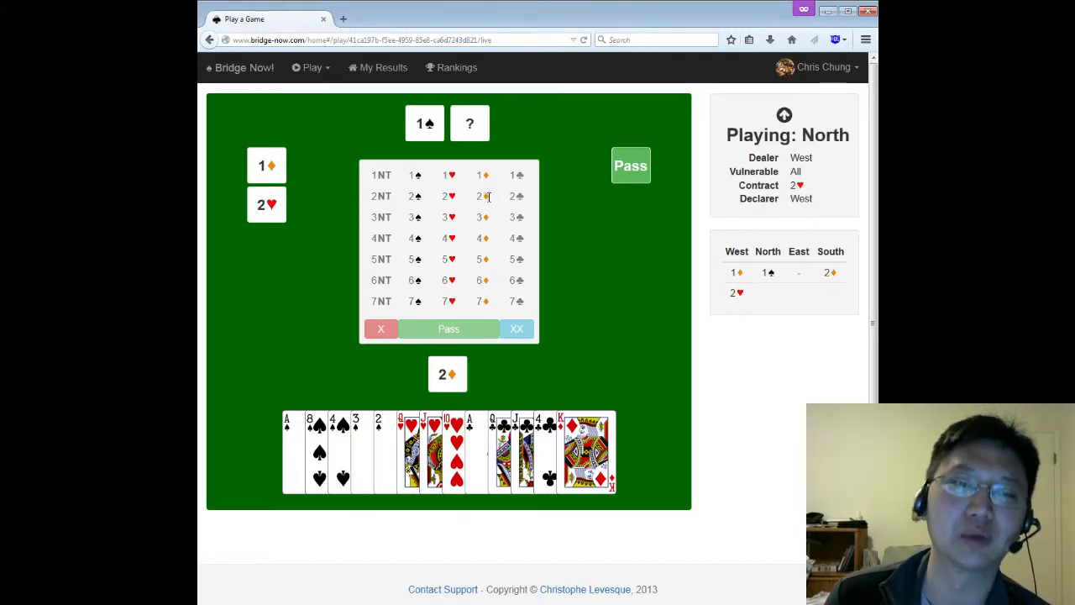
click(381, 196)
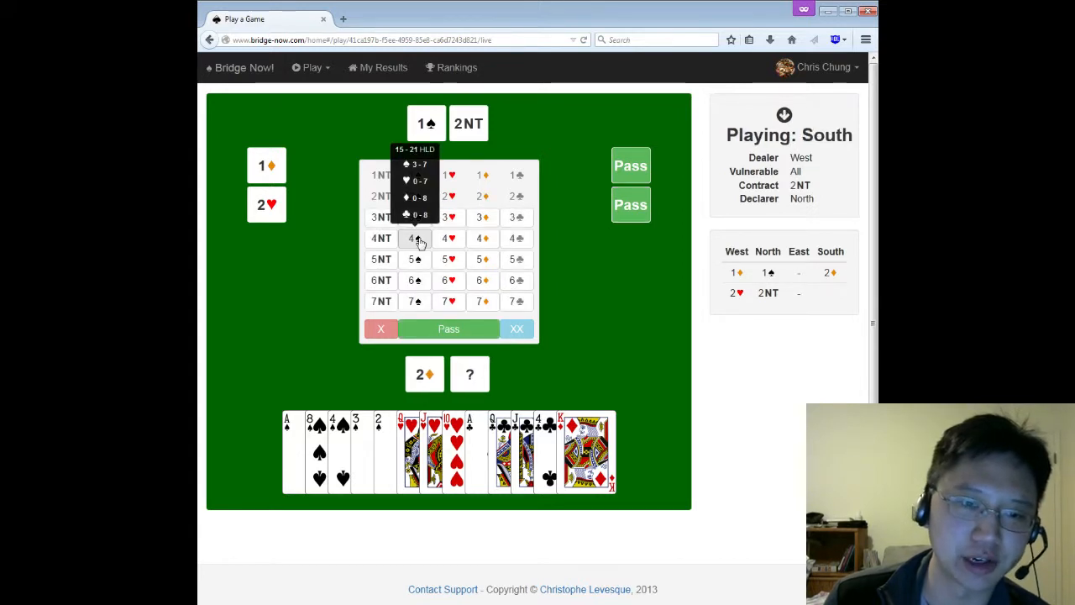
click(413, 238)
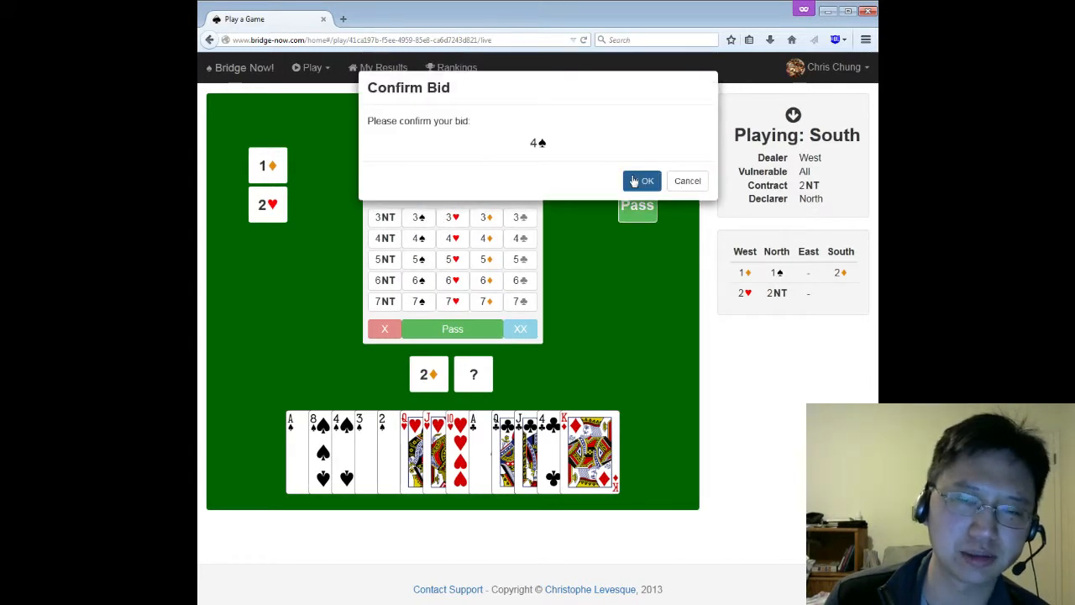
click(640, 181)
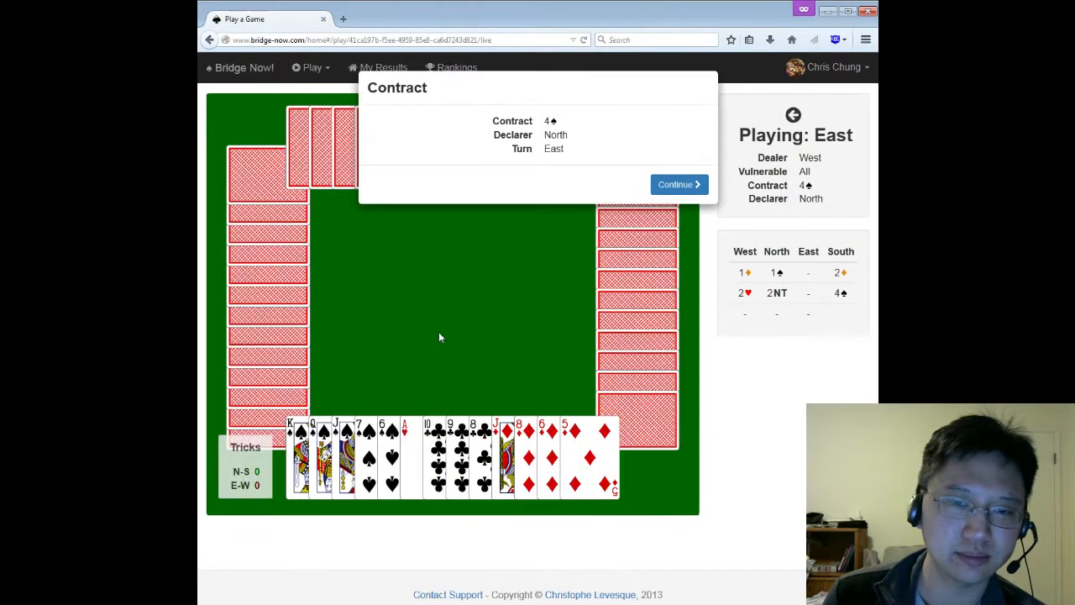
Step: Dismiss the 4♠ contract summary to begin play
click(677, 184)
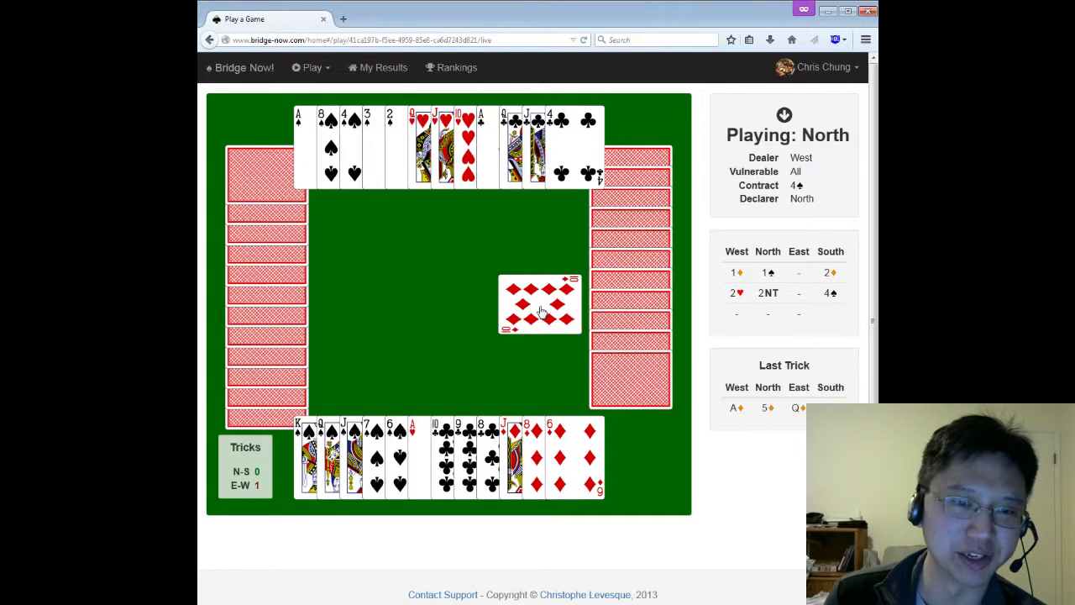
mouse_move(557, 351)
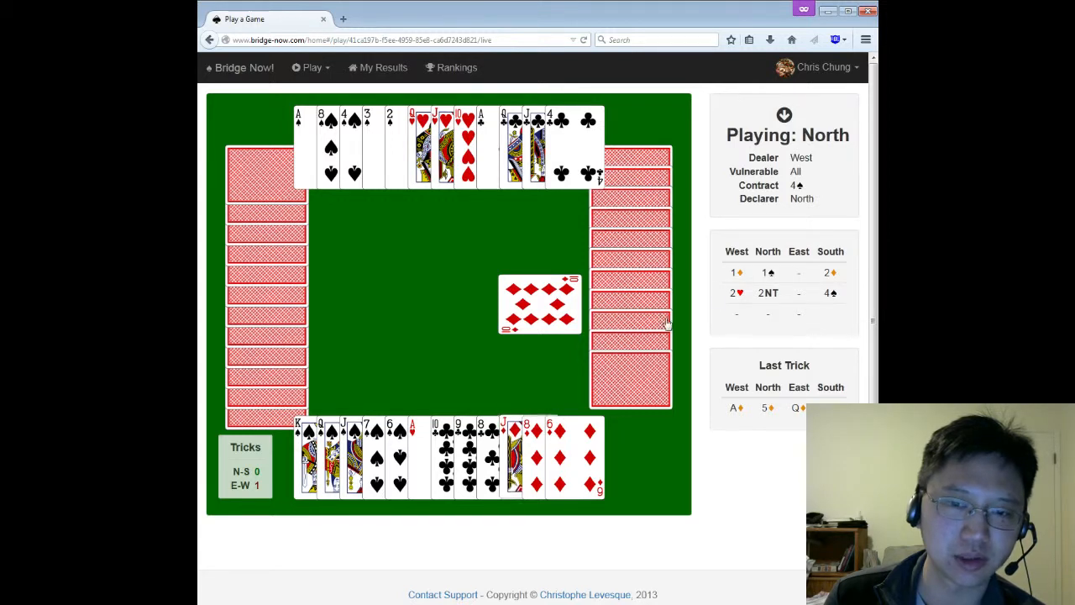
mouse_move(626, 214)
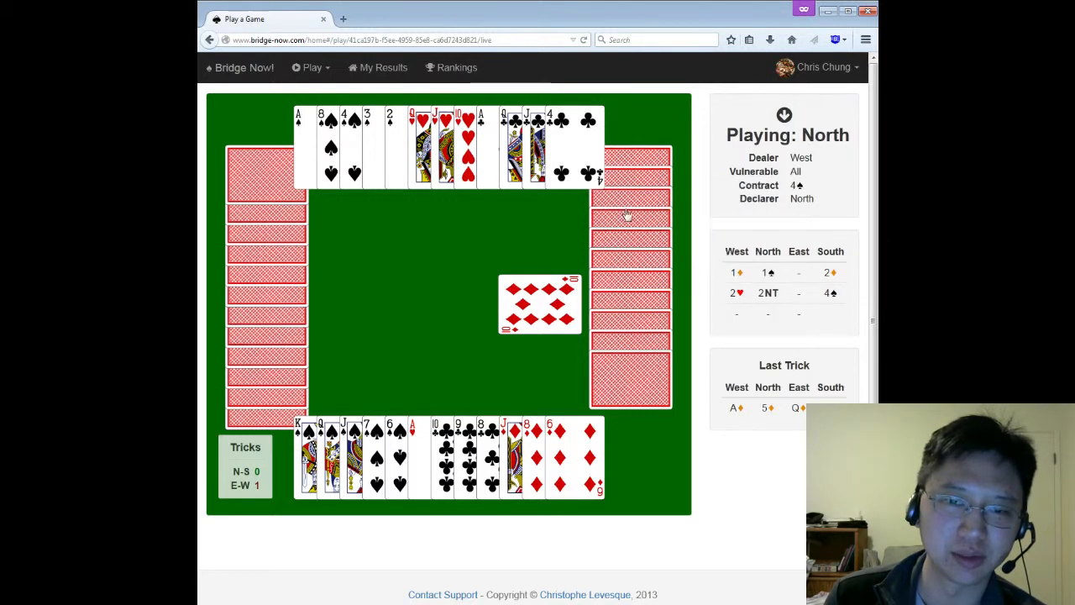
mouse_move(631, 312)
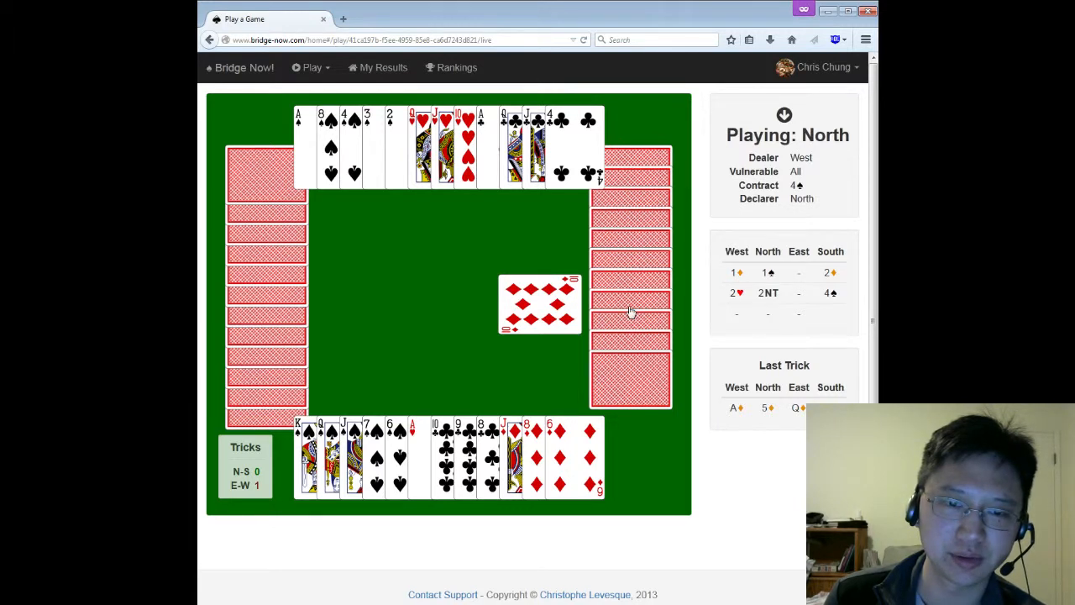
mouse_move(381, 324)
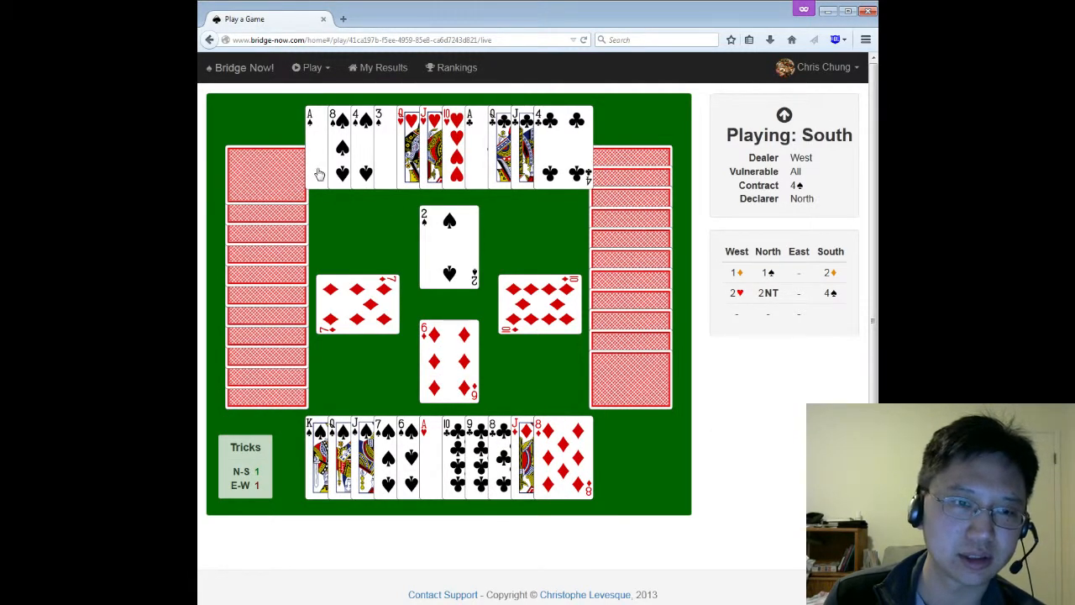
Step: Draw trumps starting with dummy's spade ace, then play clubs to take eleven tricks
click(424, 454)
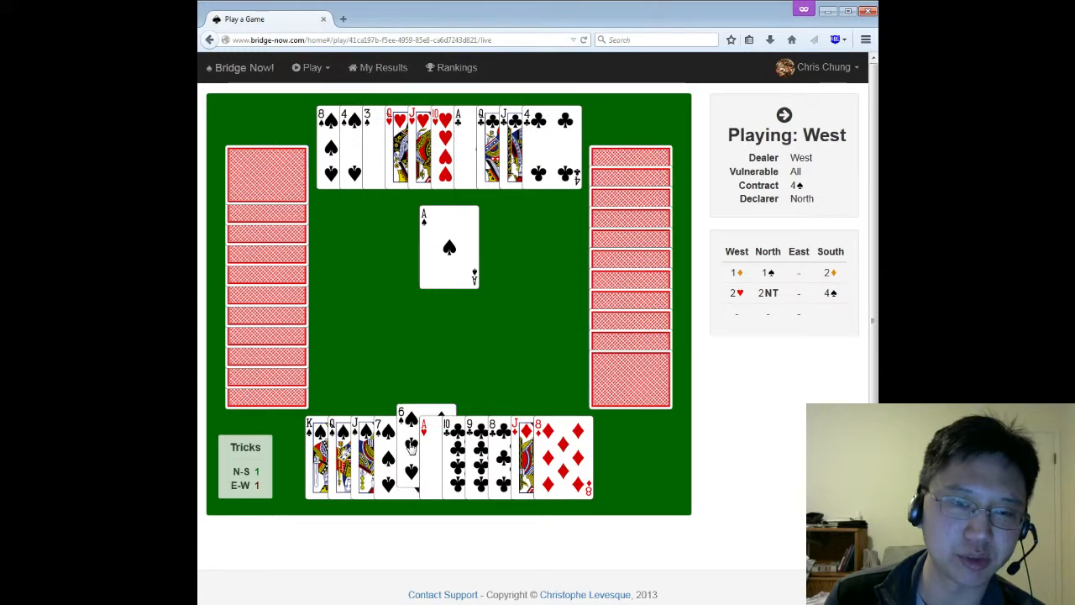
click(401, 458)
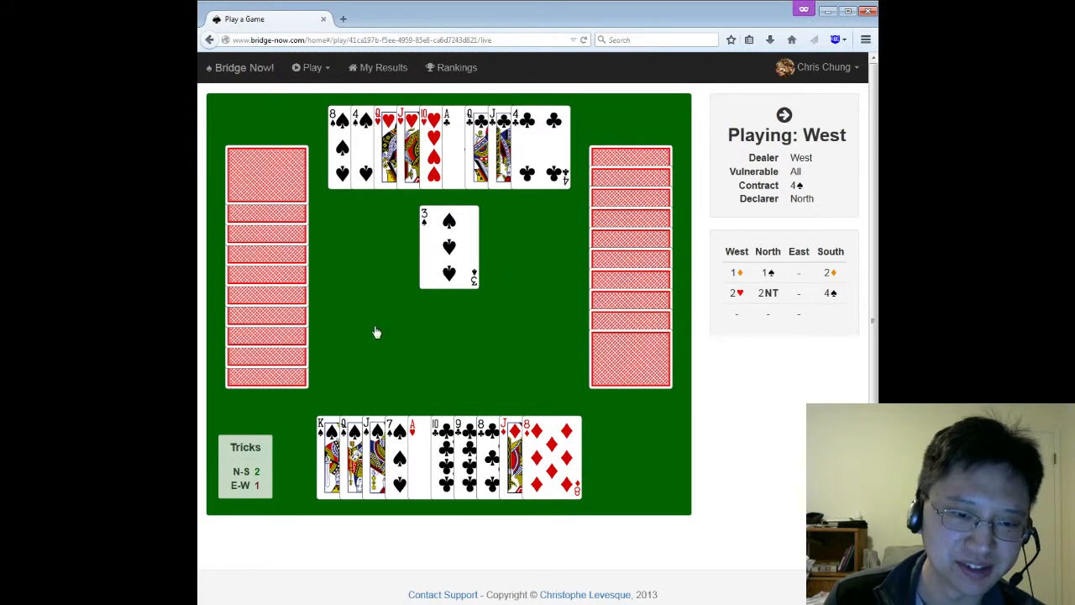
click(525, 453)
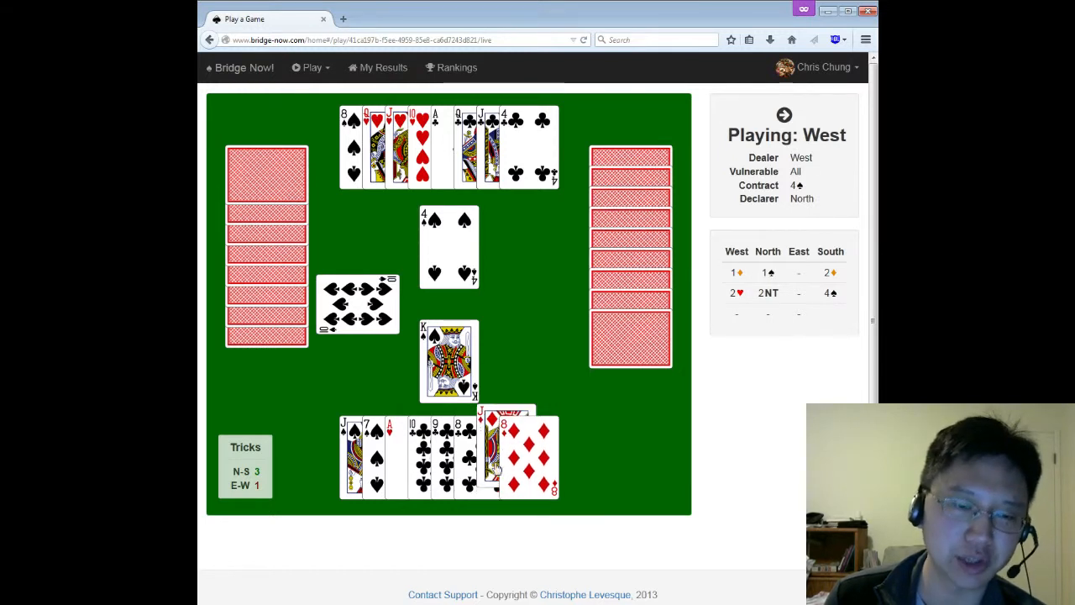
click(412, 445)
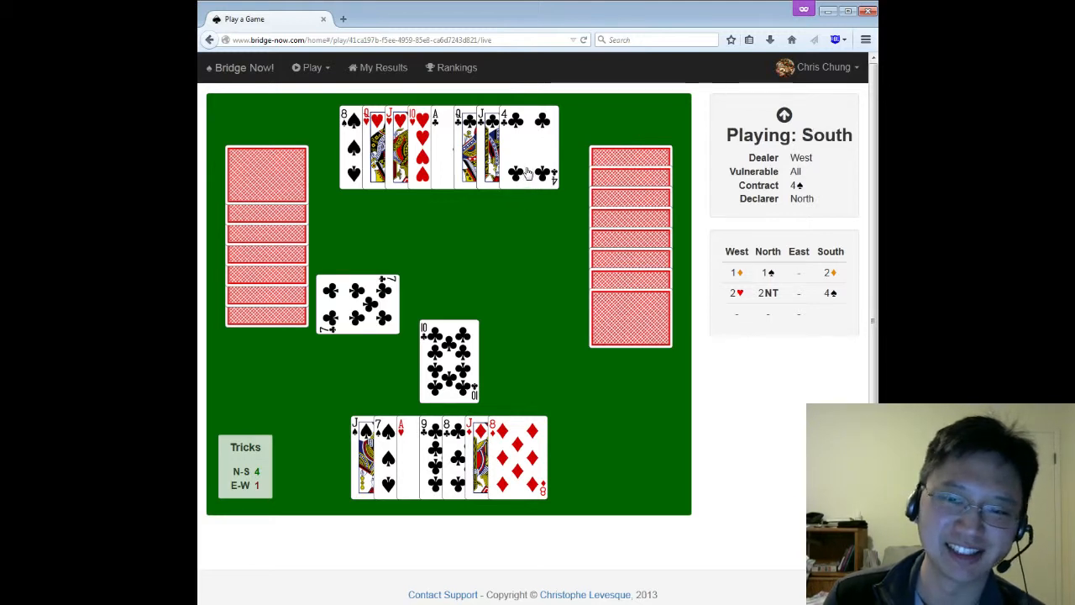
click(527, 168)
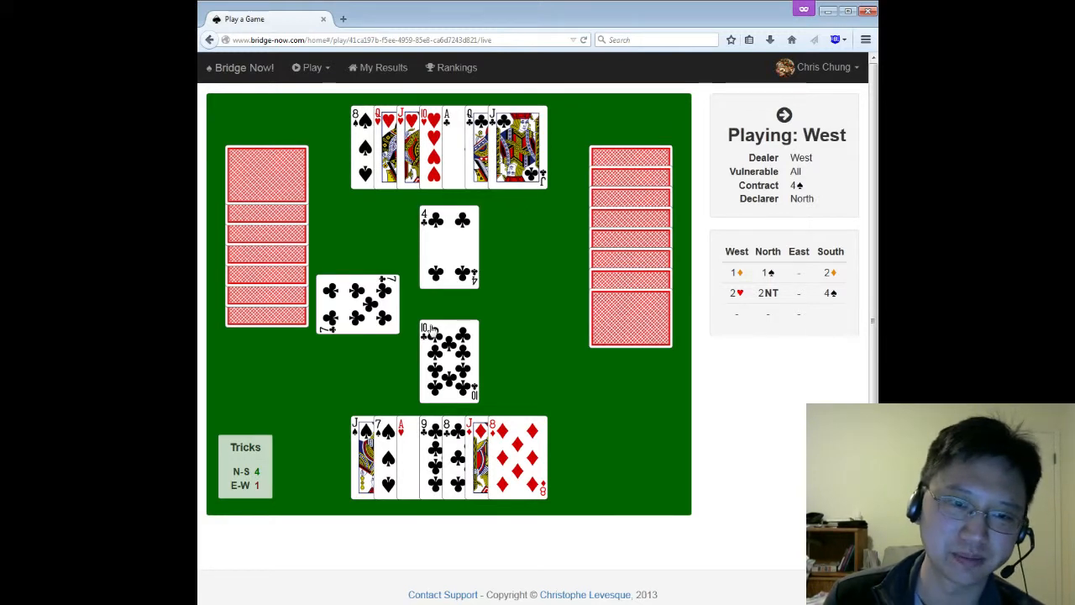
mouse_move(600, 273)
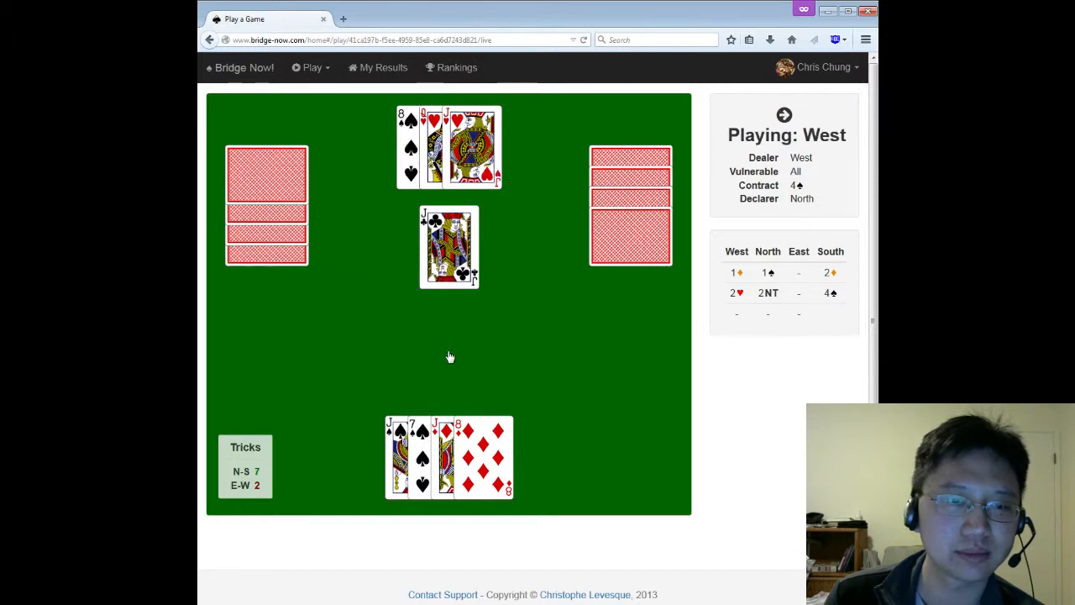
click(483, 433)
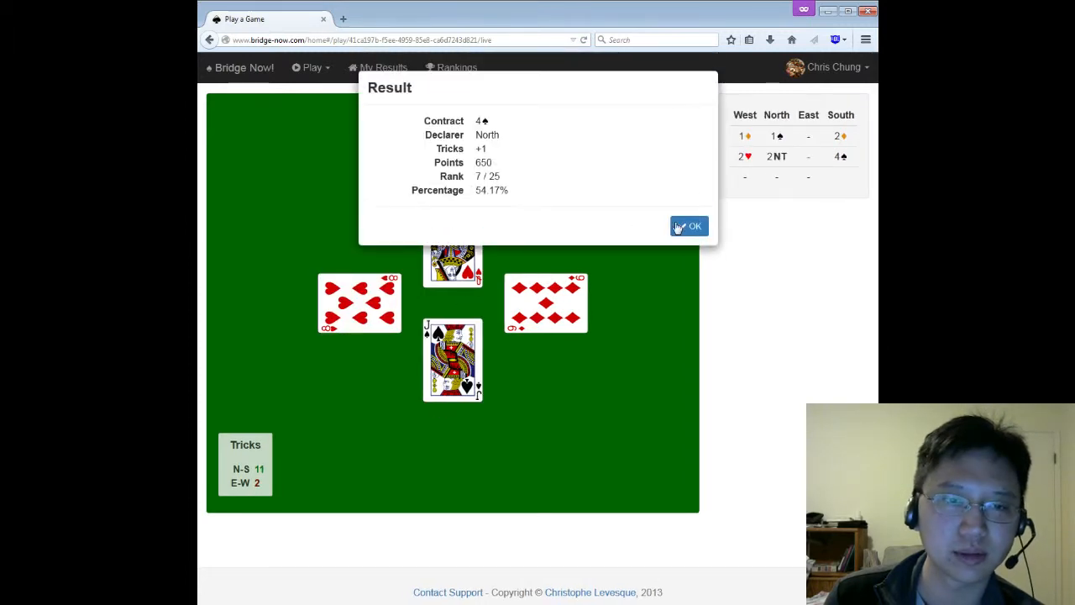
Step: Close the 650-point result and scroll through the 4♠ deal review
click(689, 226)
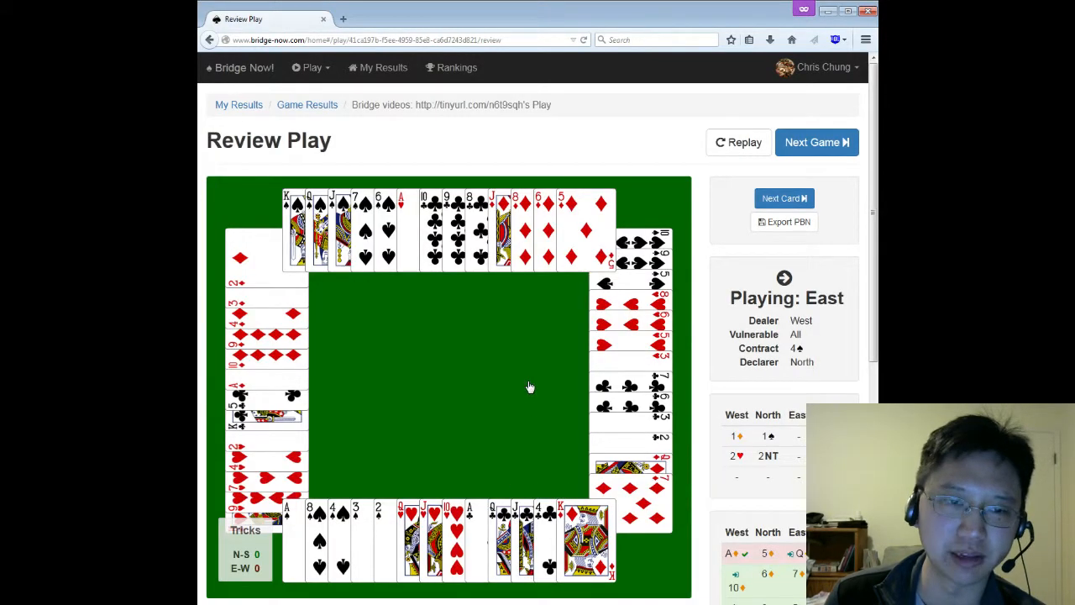
scroll(down, 3)
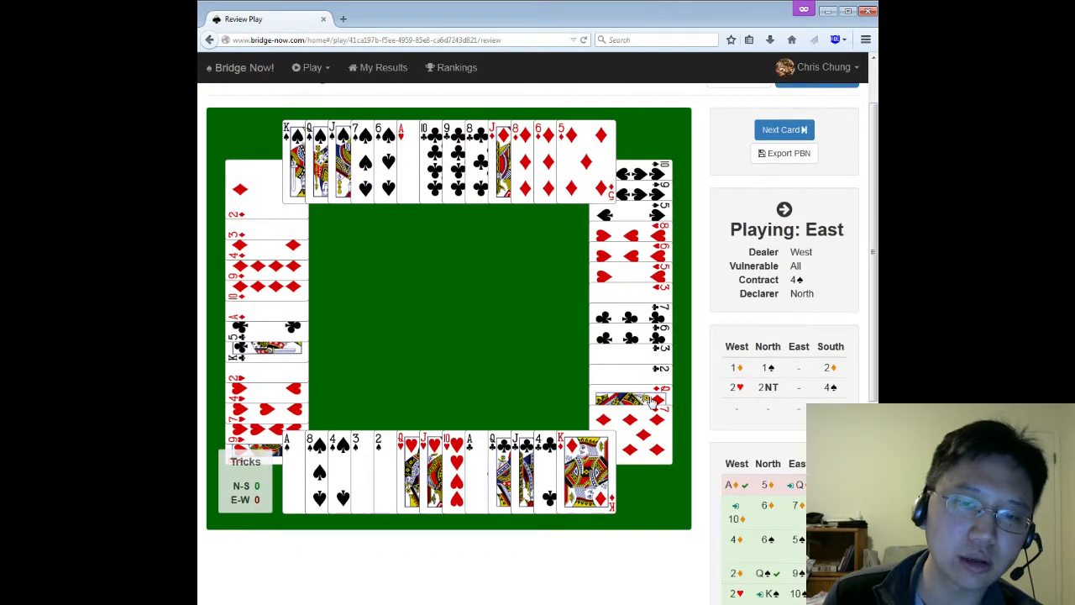
mouse_move(270, 364)
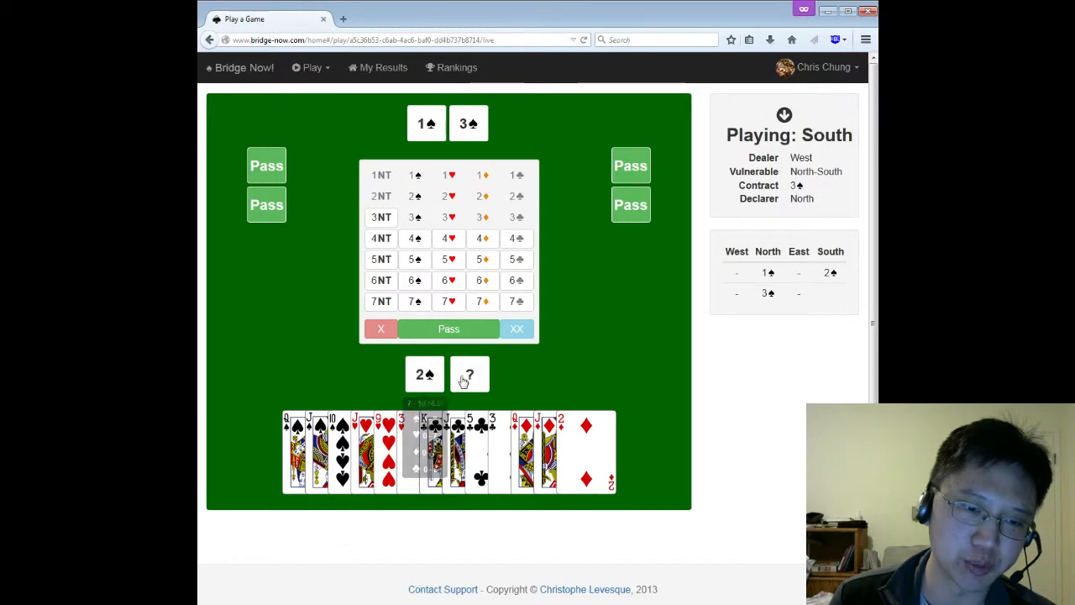
mouse_move(415, 238)
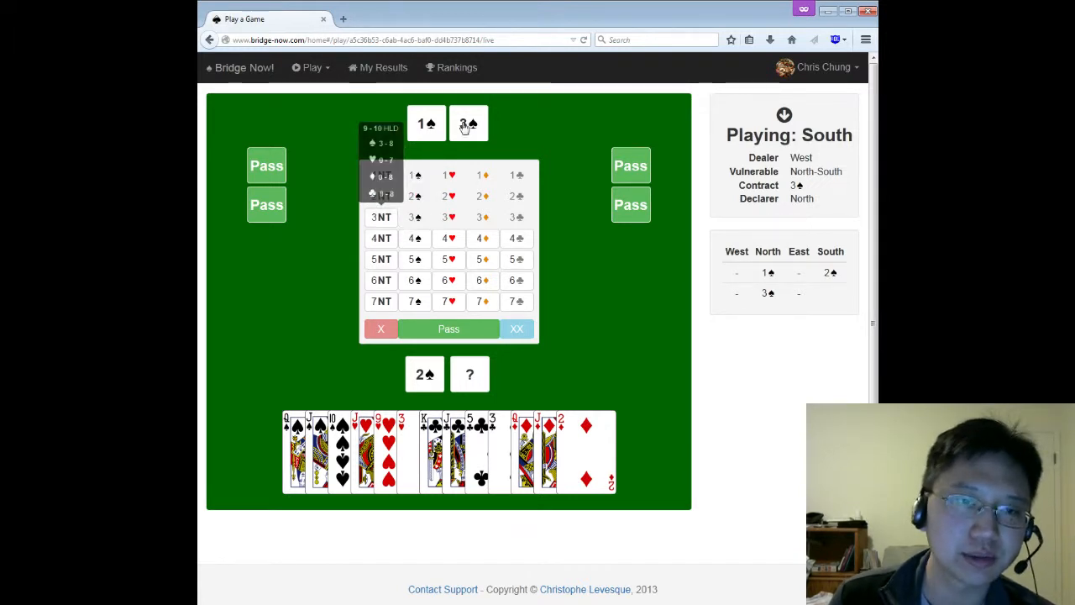
Step: Make South's second bid in the new deal's auction
click(381, 217)
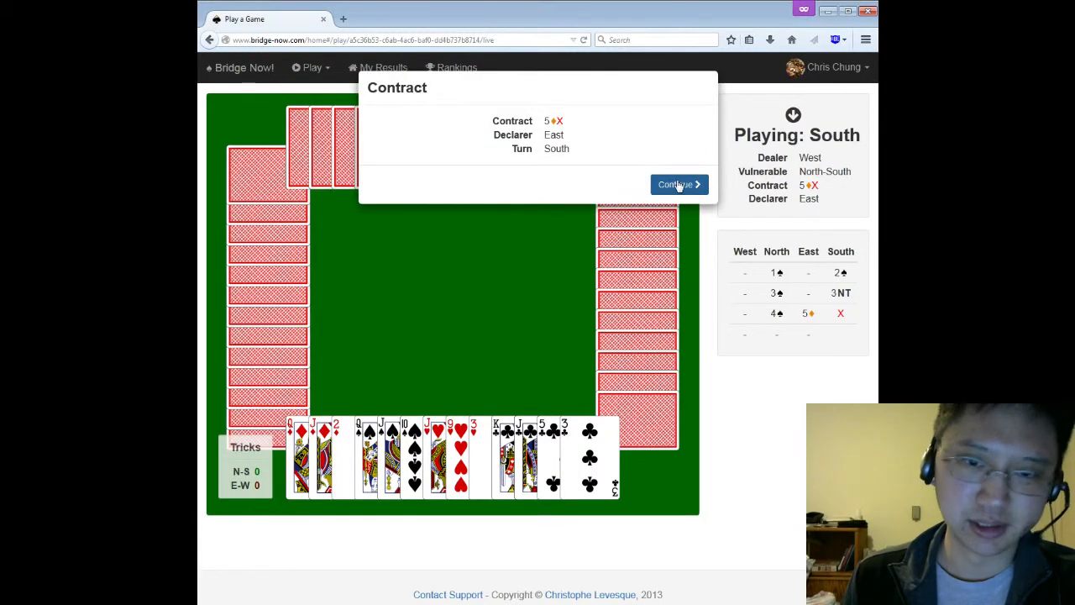
click(677, 184)
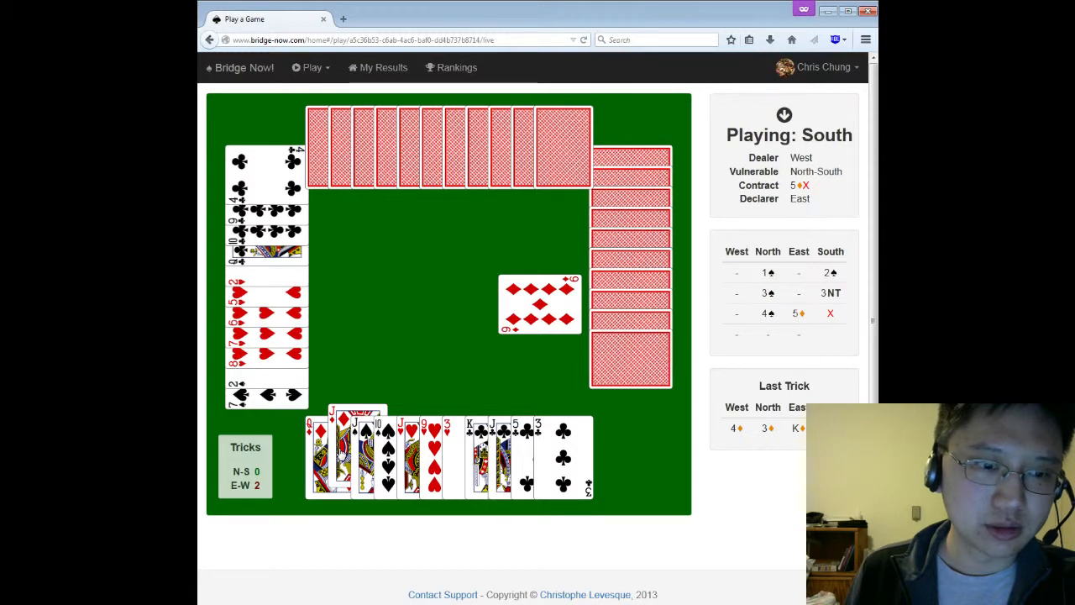
click(356, 457)
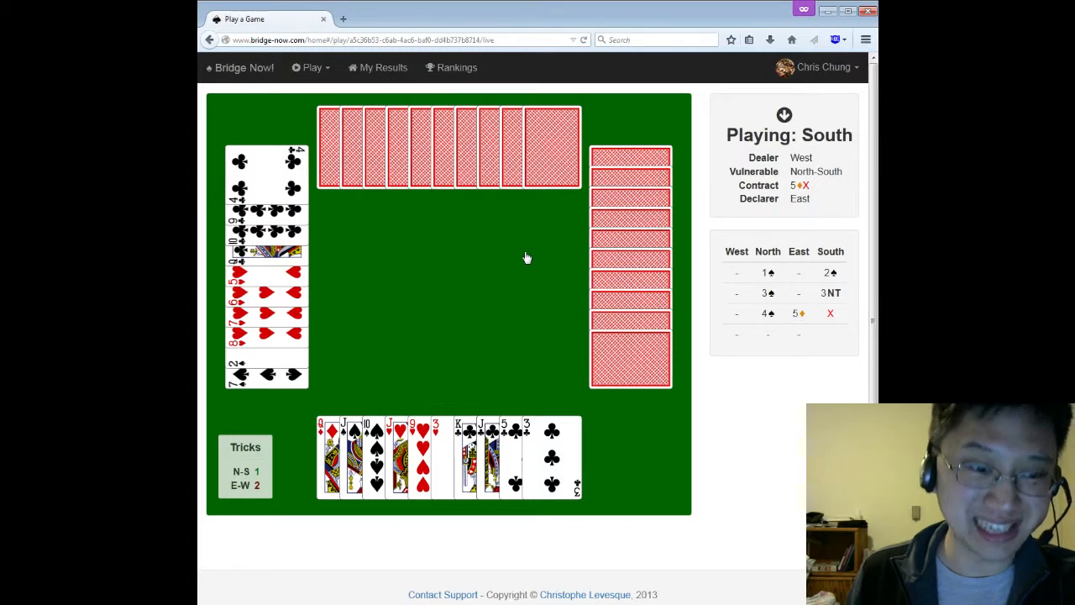
mouse_move(519, 271)
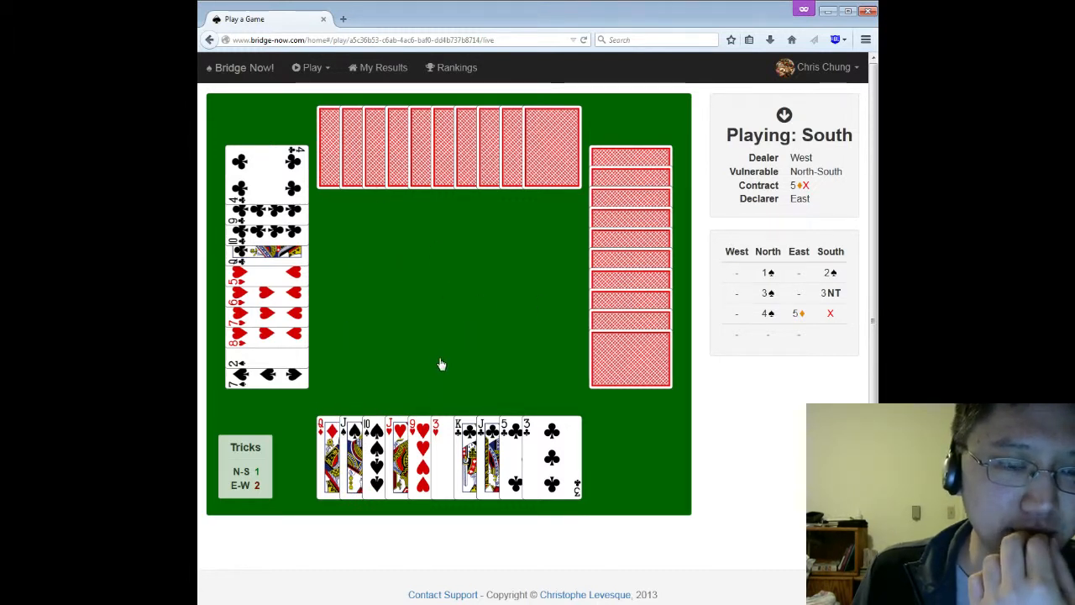
mouse_move(425, 371)
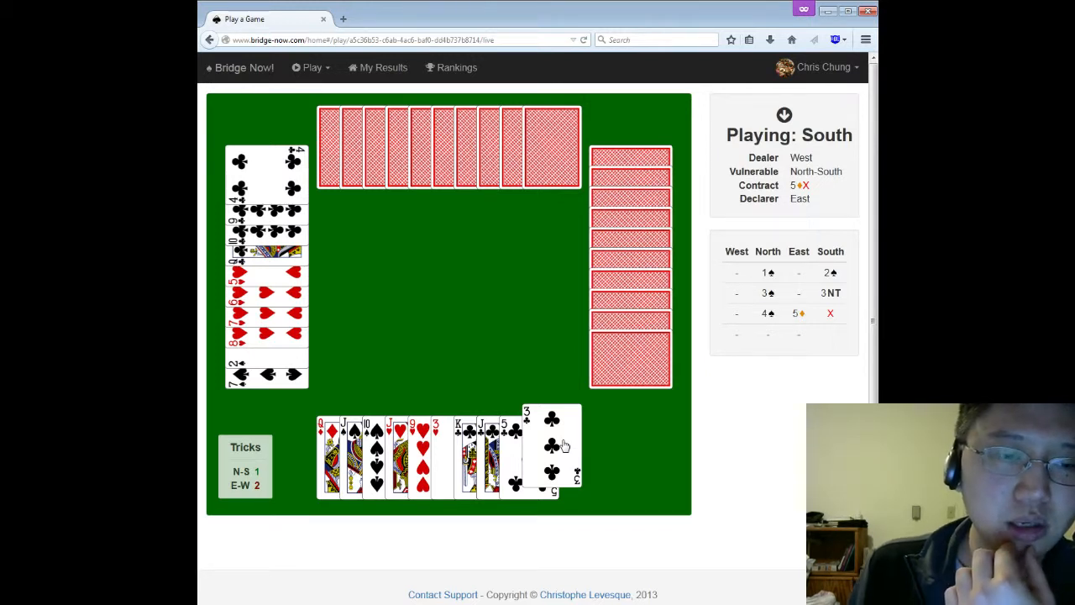
Step: Play the club three, discard the club jack, and follow with the heart three
click(552, 450)
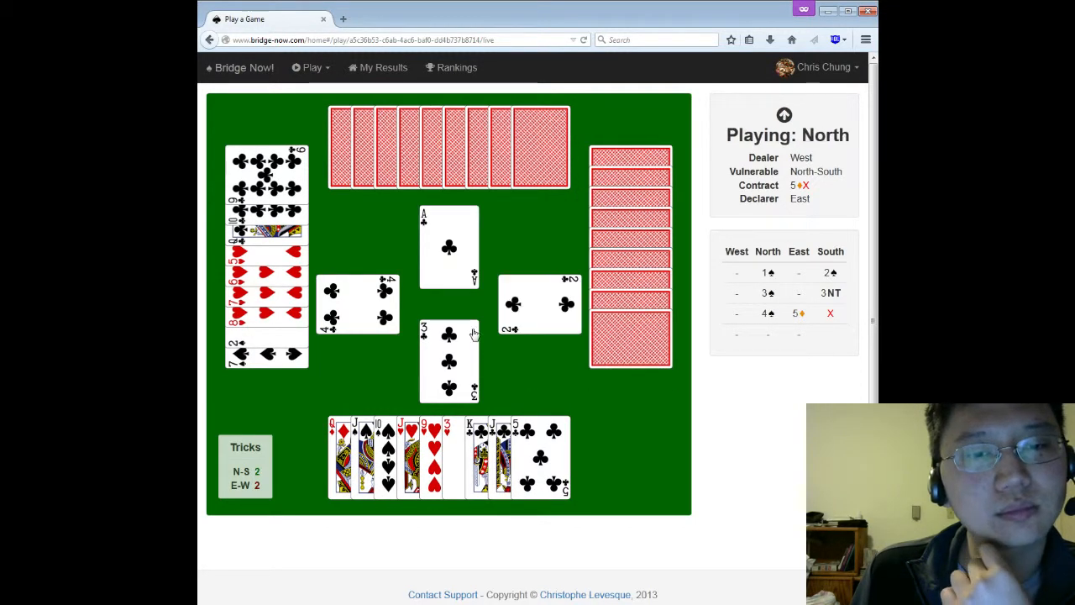
click(448, 361)
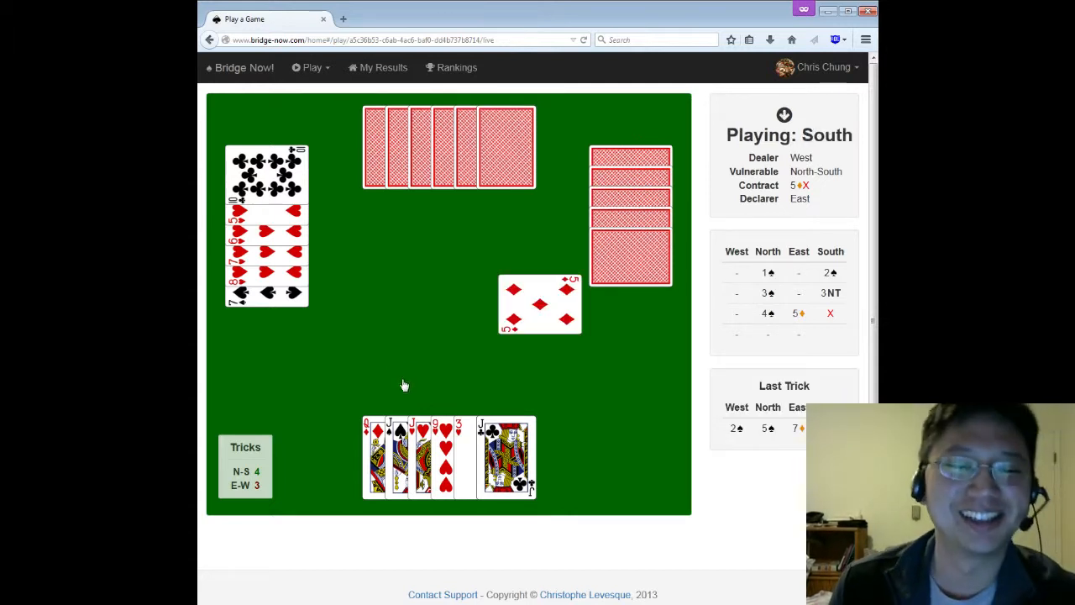
click(388, 458)
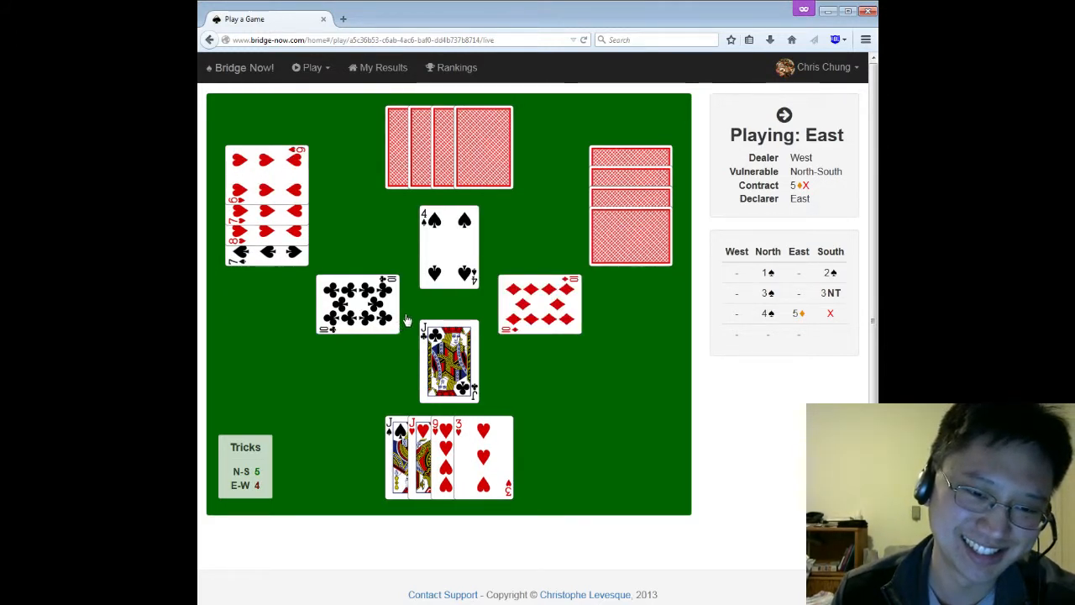
click(357, 304)
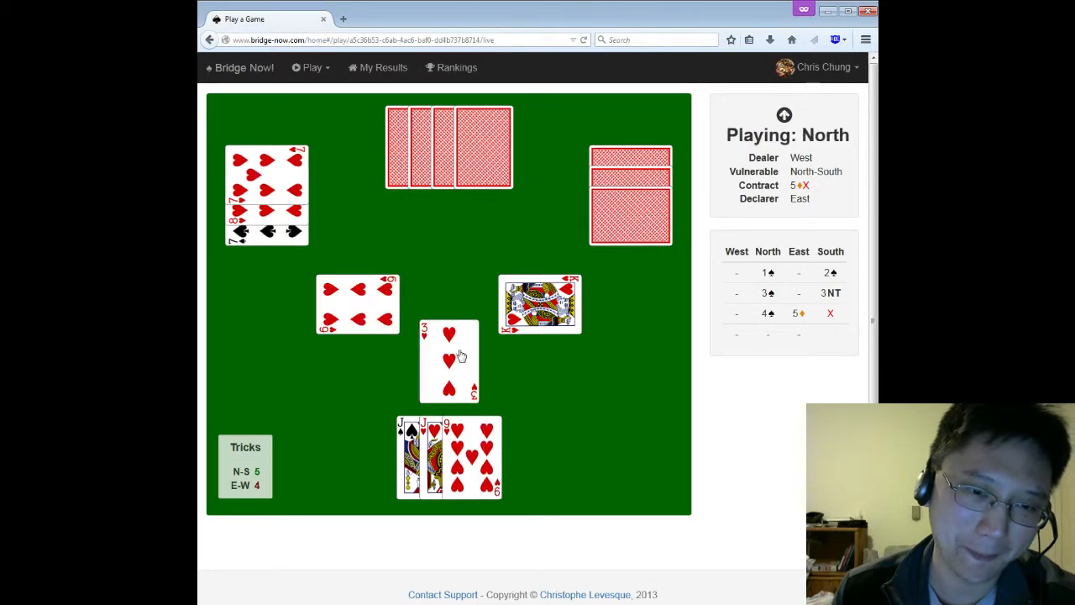
click(448, 361)
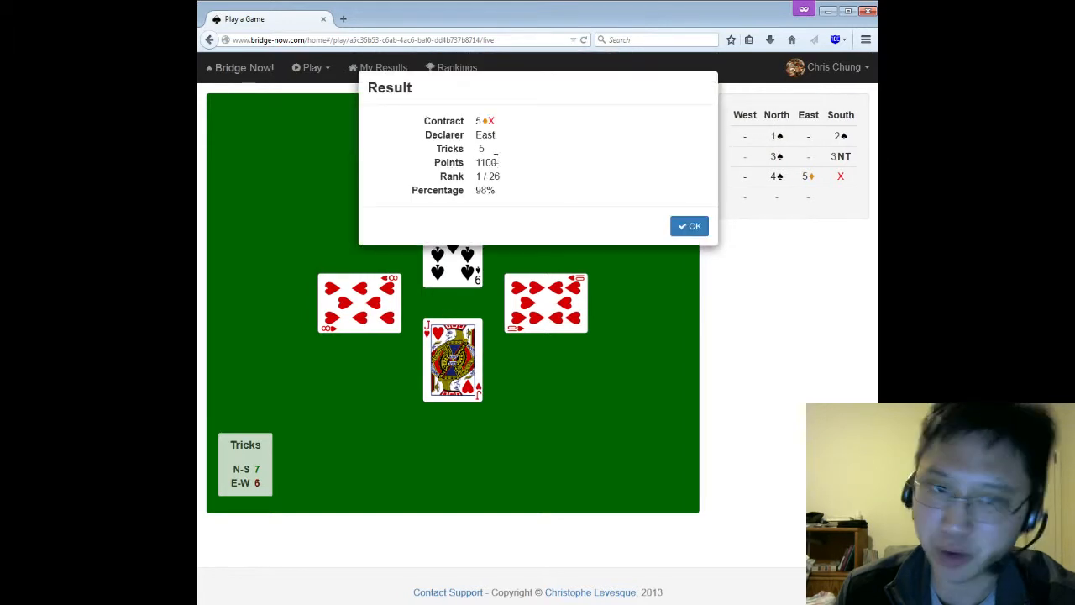
Step: Dismiss the 1100-point result summary to reach My Results
click(689, 225)
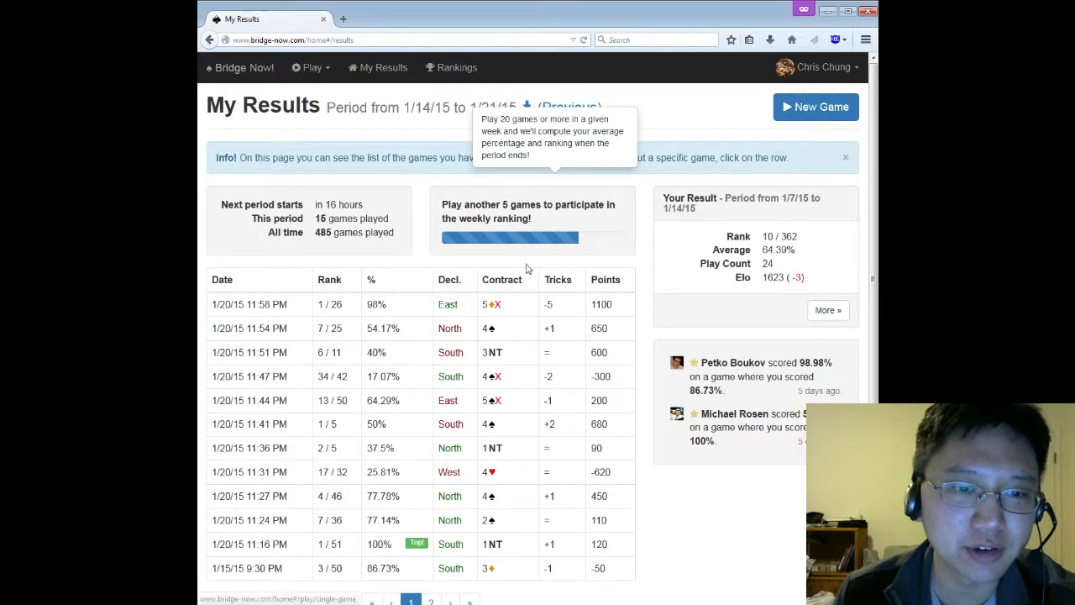
Step: Start a new hand from the My Results page
click(815, 107)
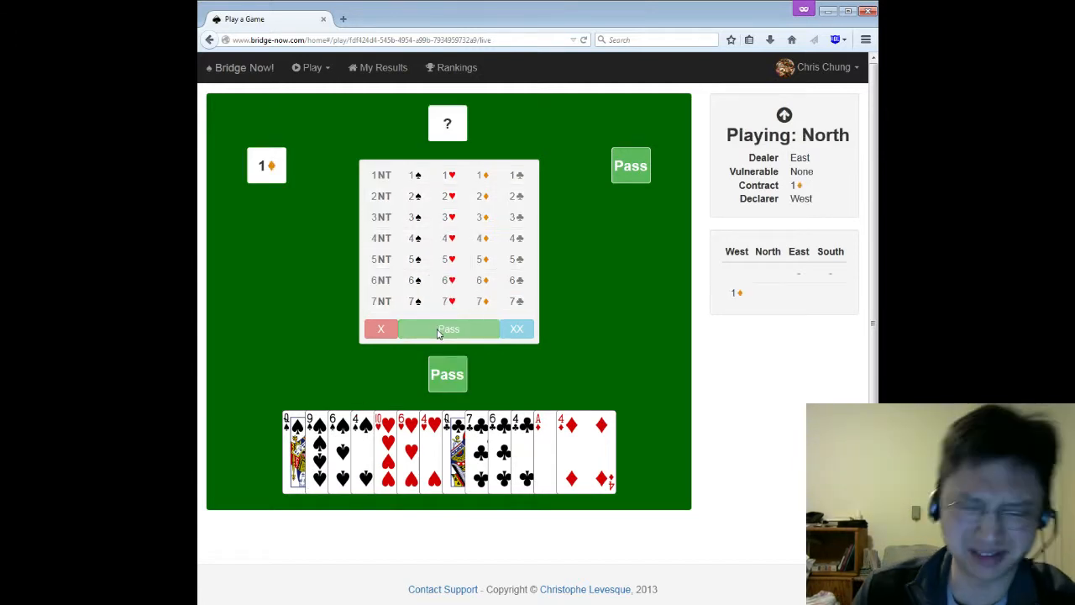
Step: Pass on South's first bidding turn
click(449, 329)
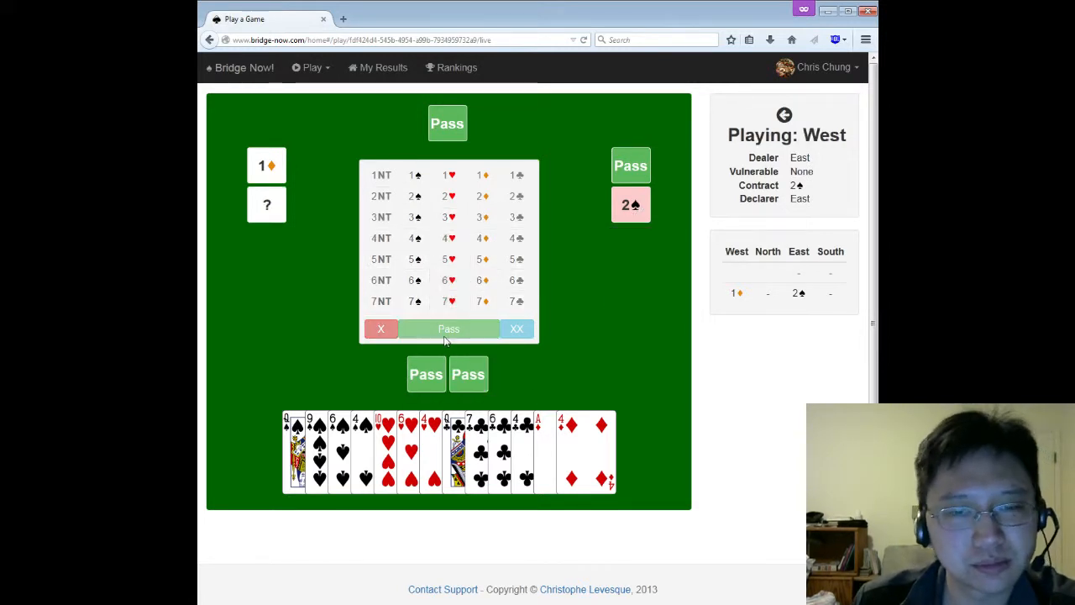
mouse_move(631, 205)
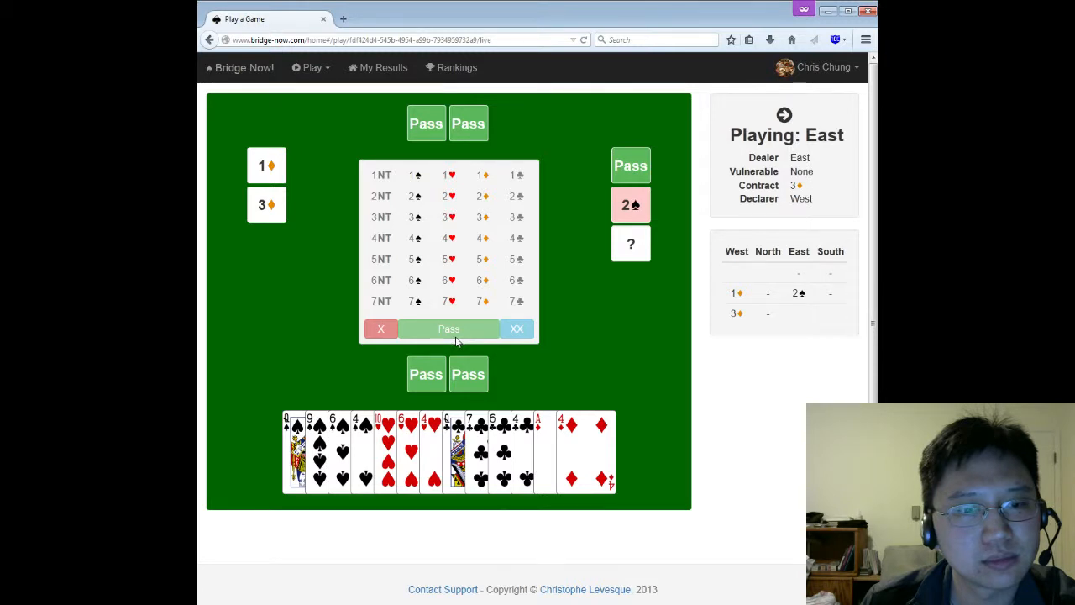
mouse_move(636, 248)
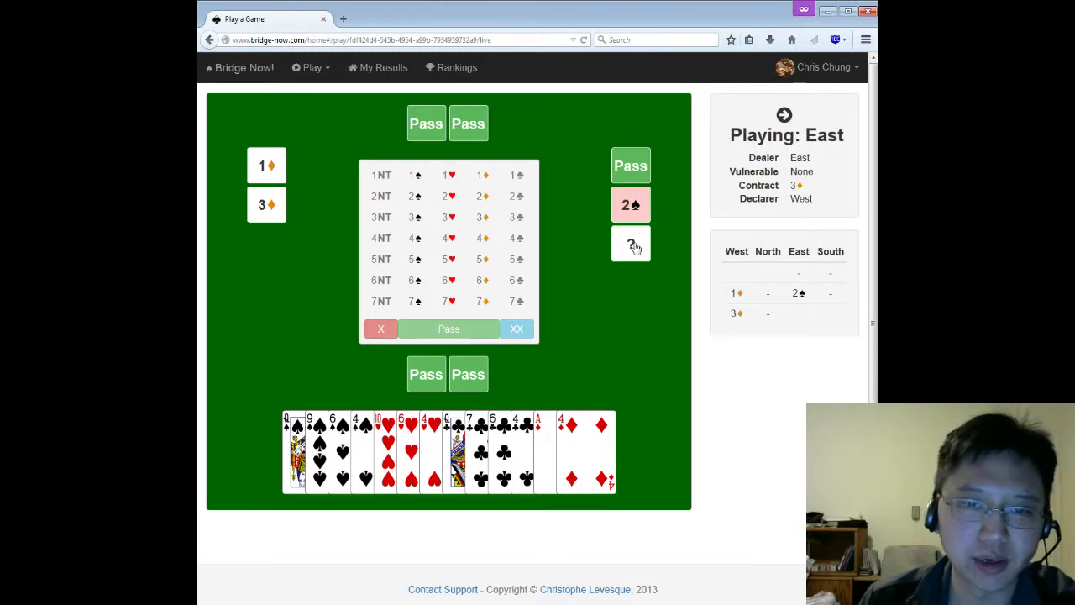
mouse_move(266, 204)
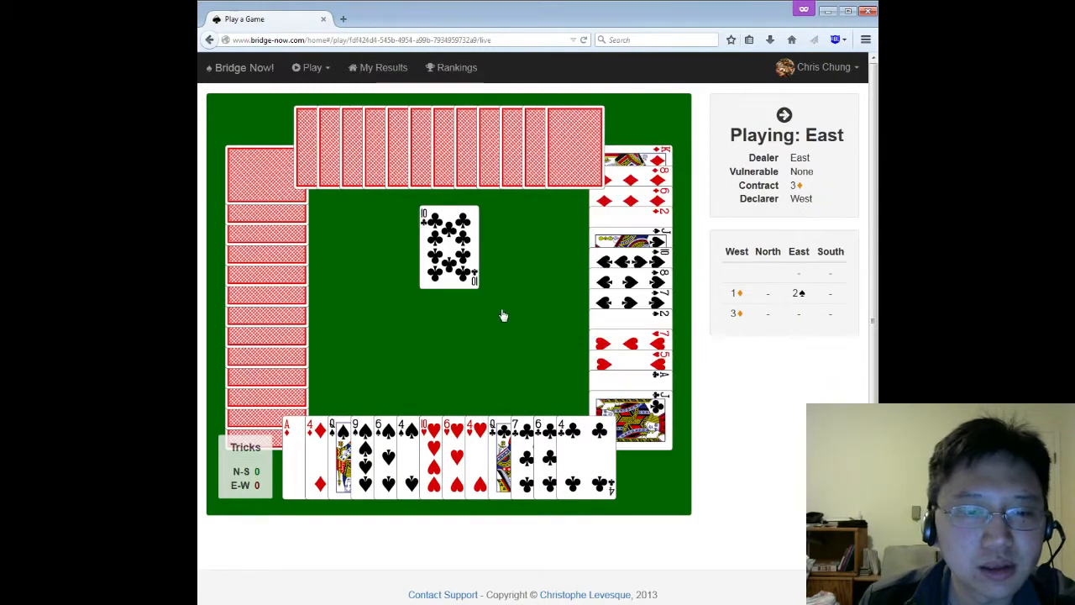
Step: Follow to North's ten of clubs lead, then play a small spade
click(630, 412)
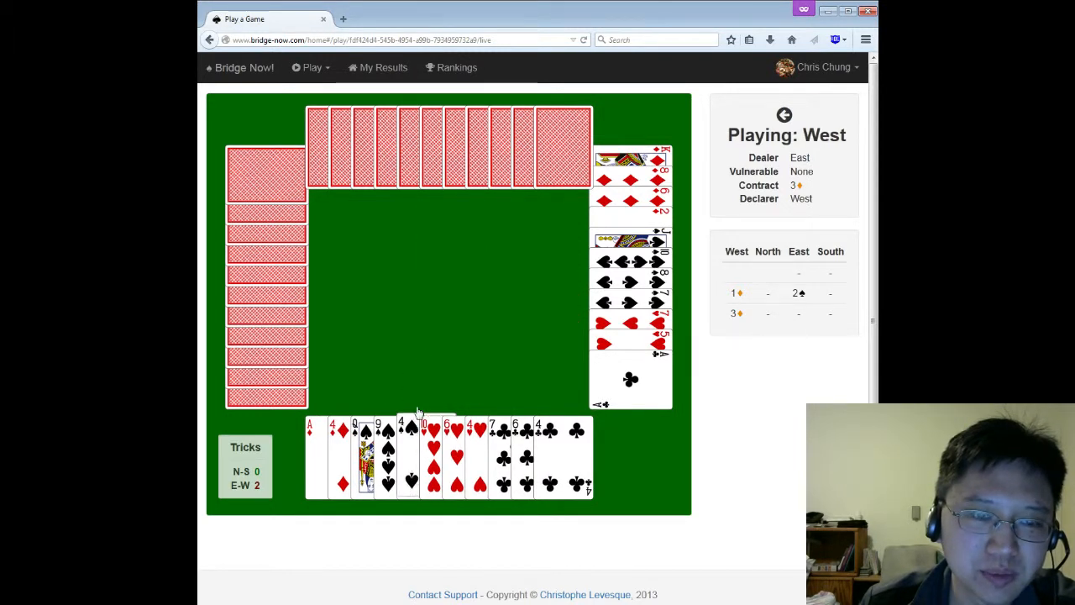
click(402, 424)
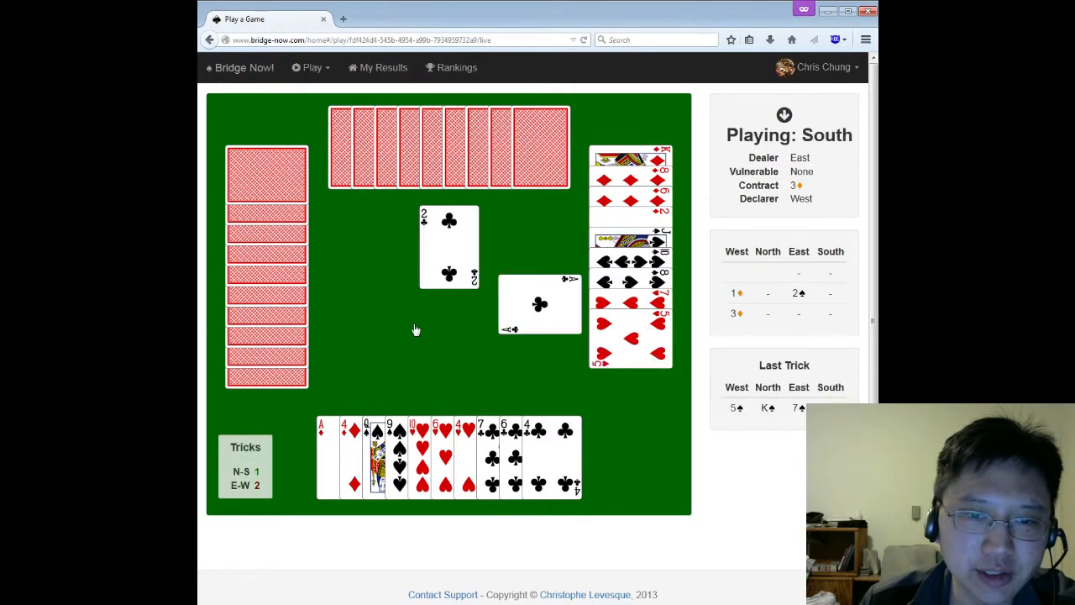
mouse_move(365, 316)
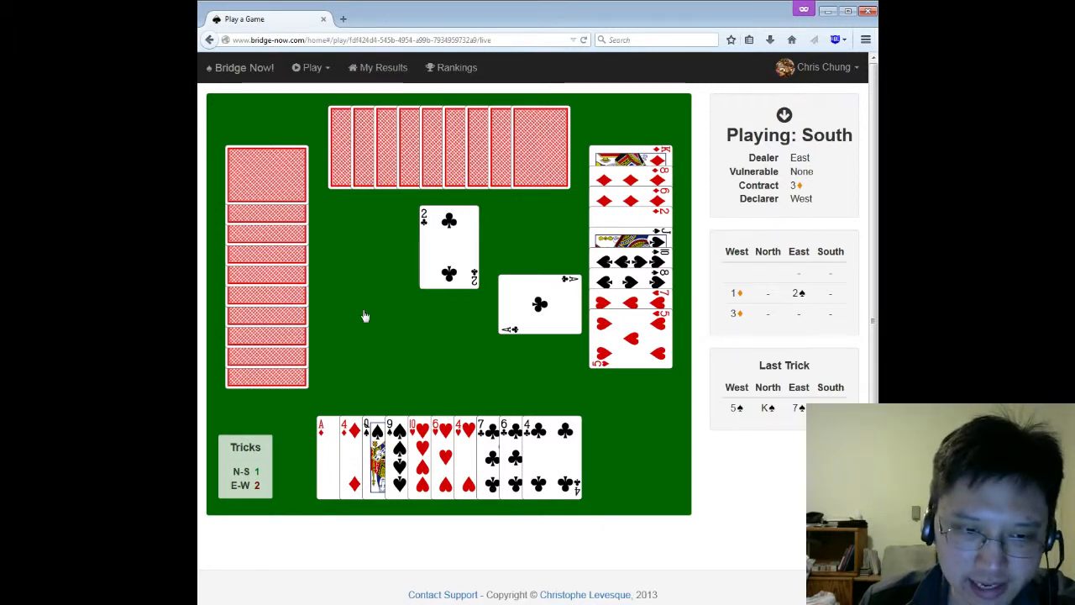
mouse_move(632, 174)
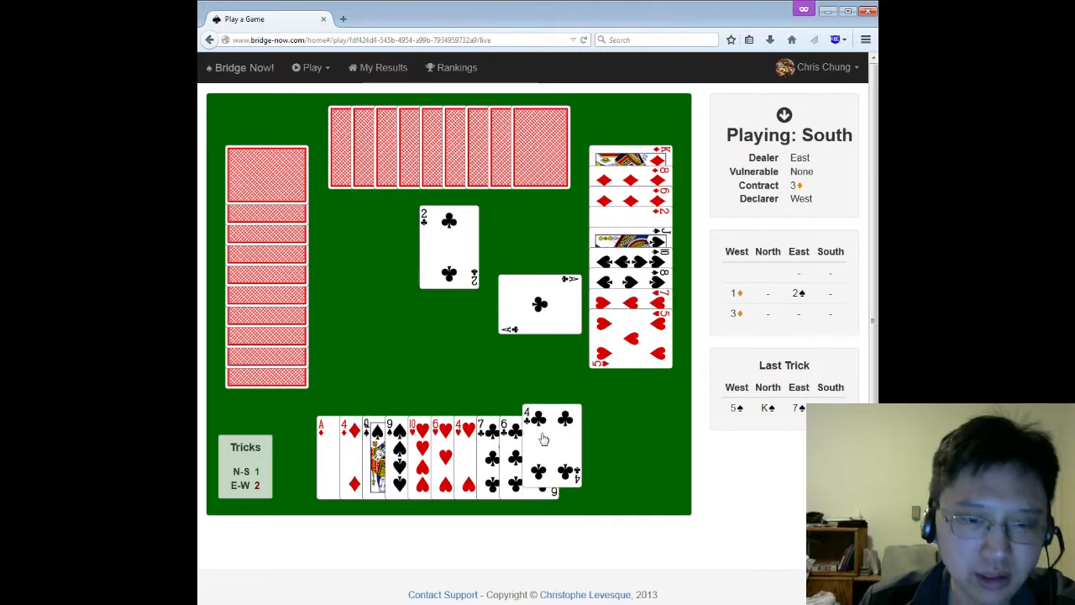
Step: Follow to the current trick with South's four of clubs
click(544, 437)
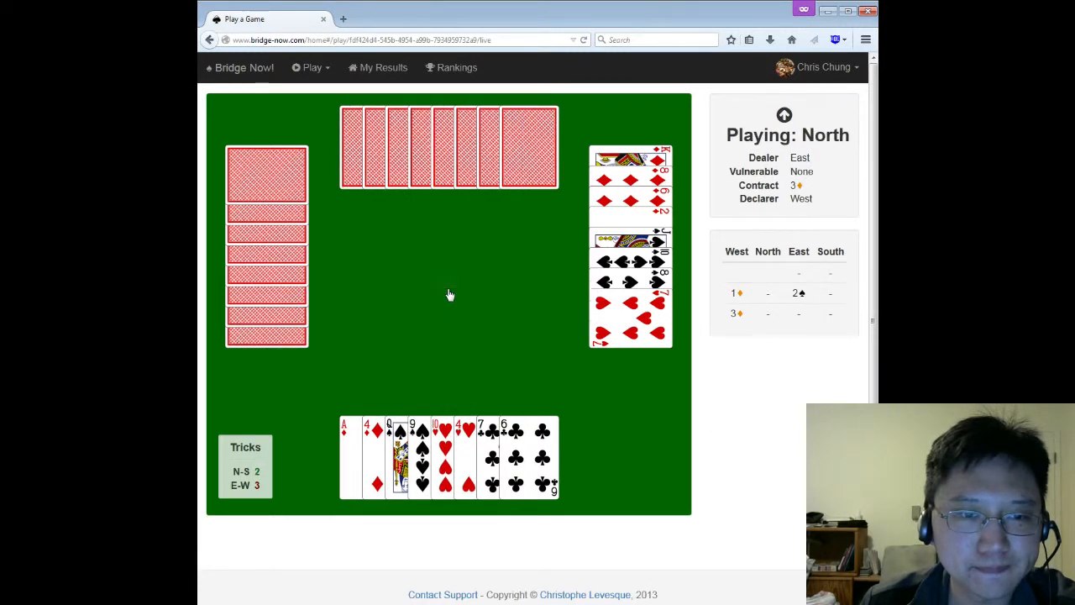
mouse_move(451, 332)
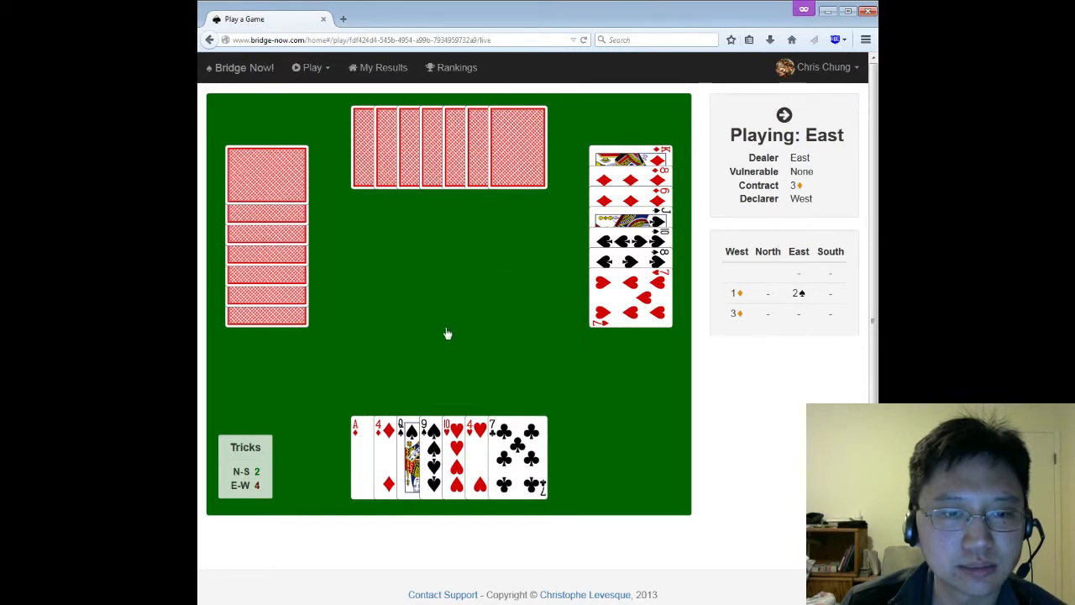
mouse_move(442, 375)
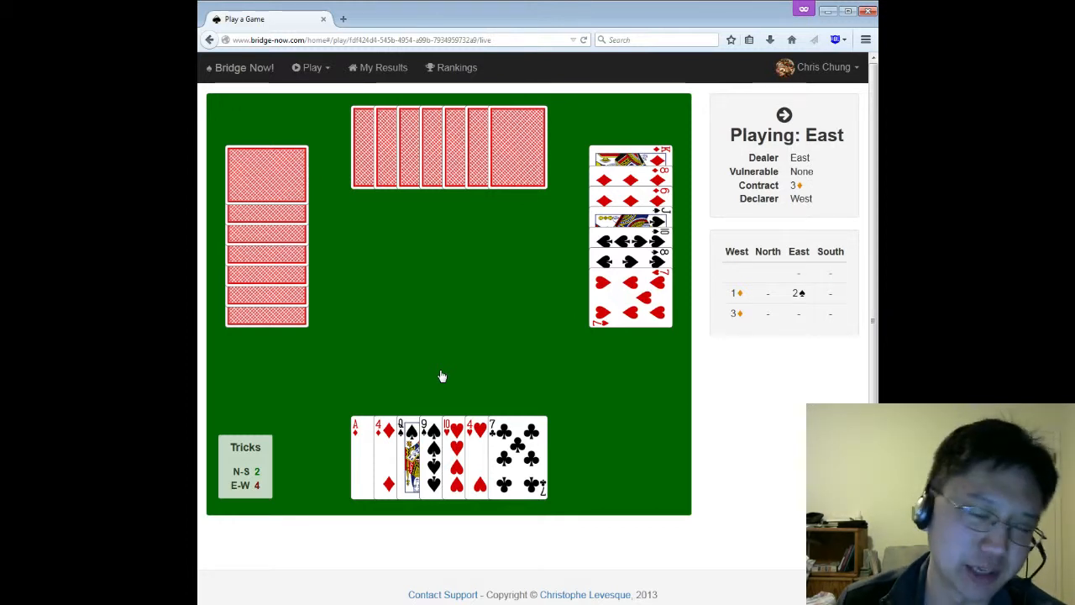
Step: Play South's 9♠, Q♠ and 7♣ on the following tricks against 3♦
click(424, 433)
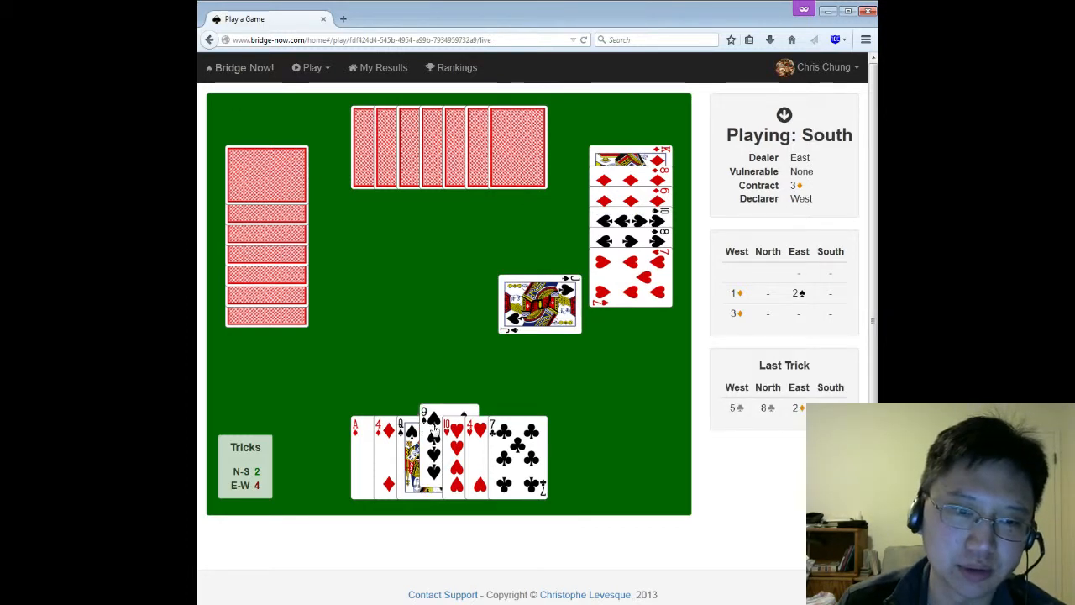
click(427, 415)
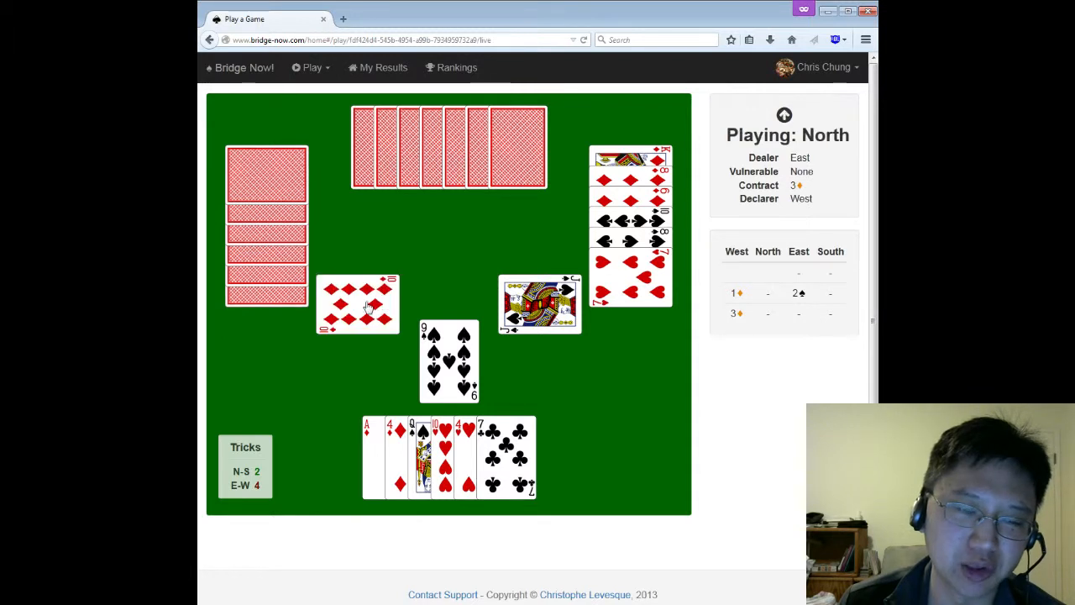
click(357, 304)
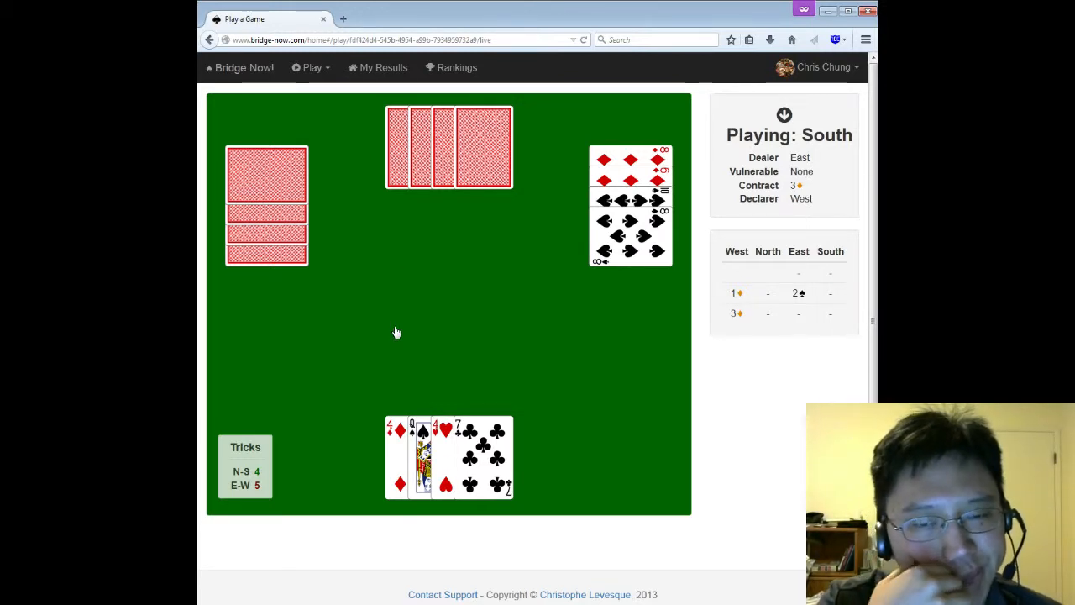
mouse_move(404, 342)
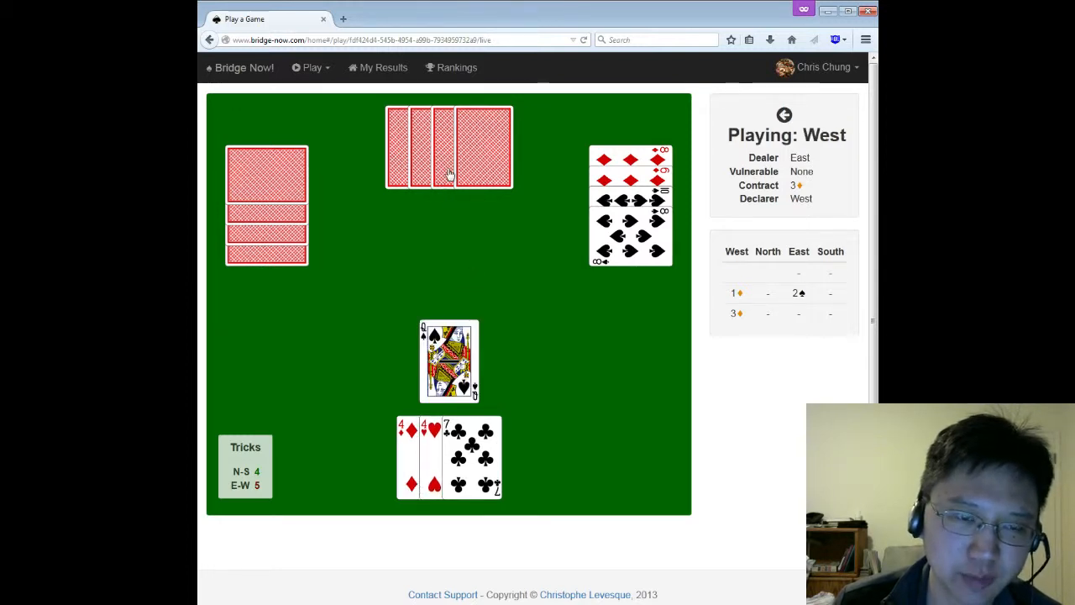
click(431, 147)
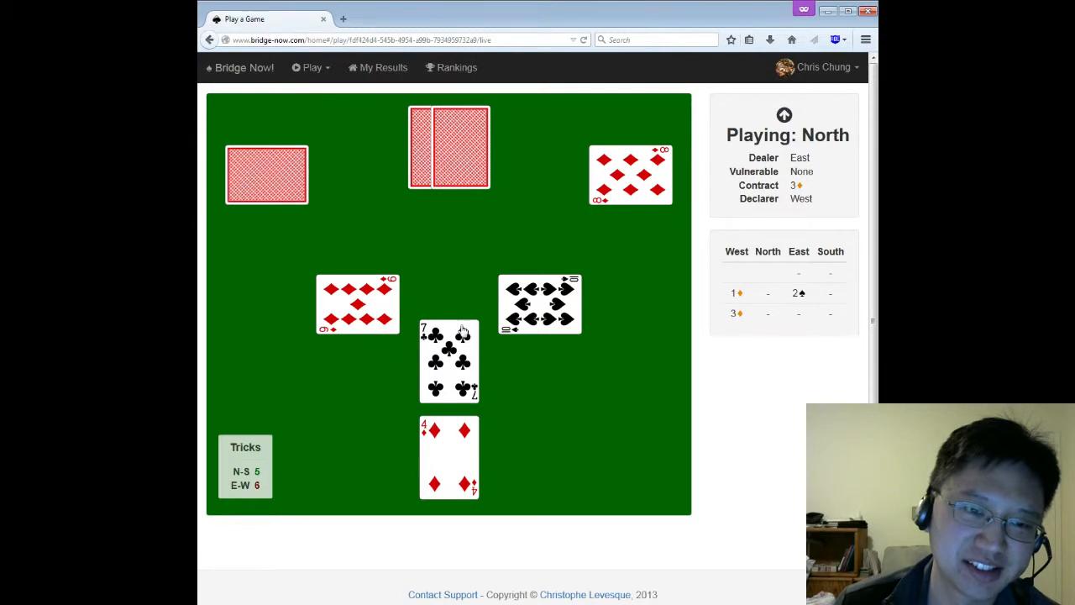
click(449, 361)
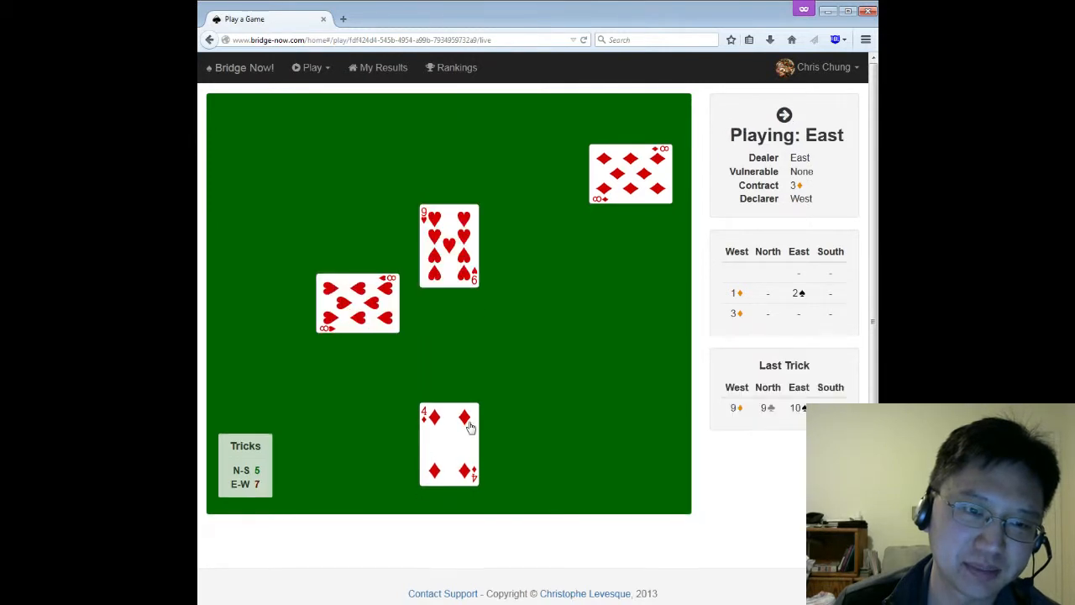